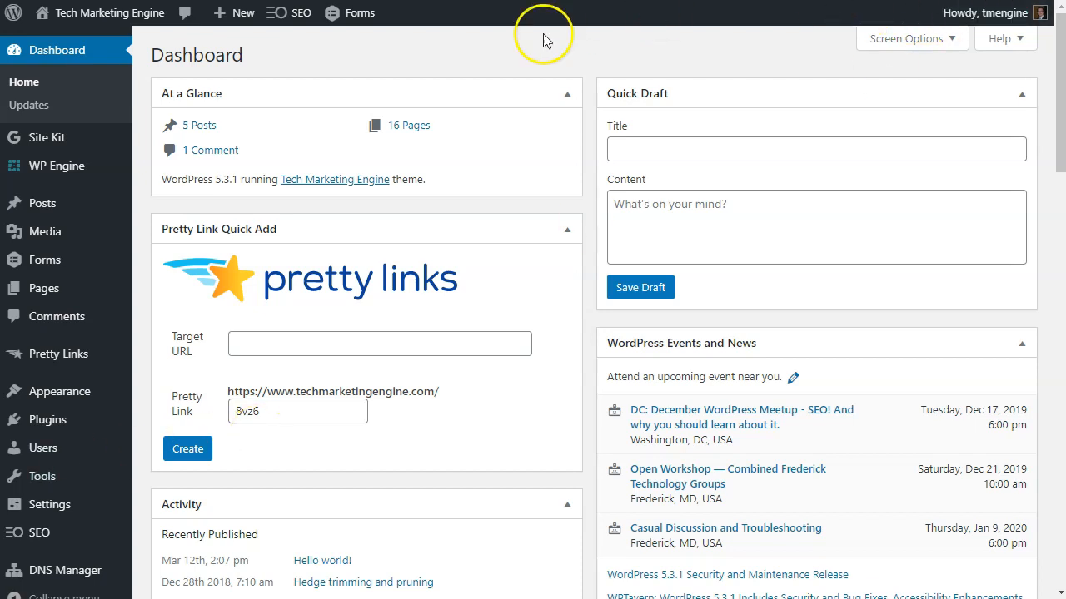
mouse_move(54, 570)
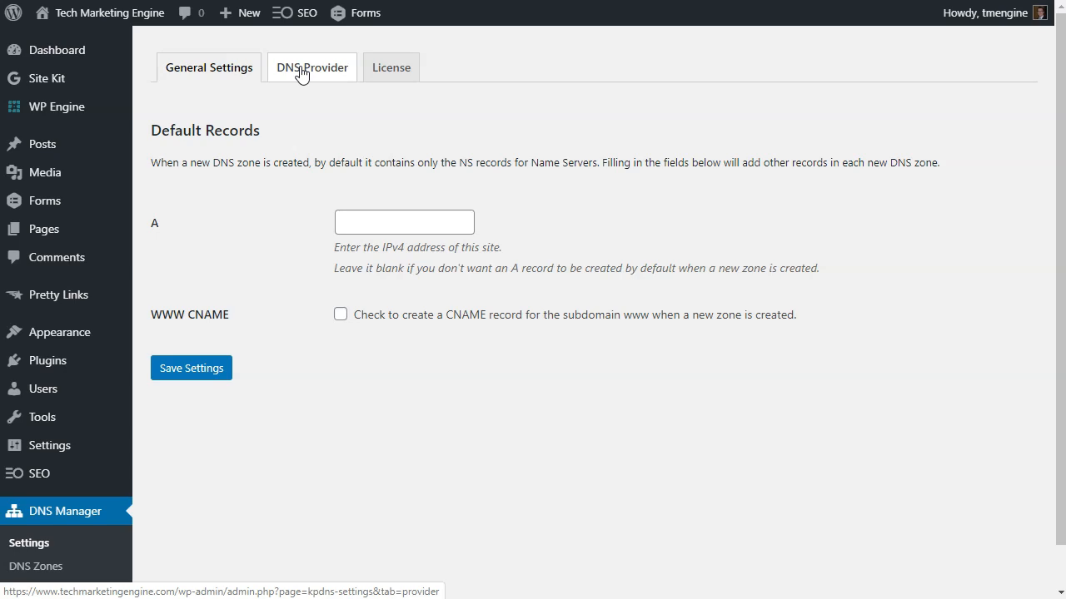
- Set the default A record to 104.199.123.24, enable the www CNAME, and save the settings
left_click(208, 67)
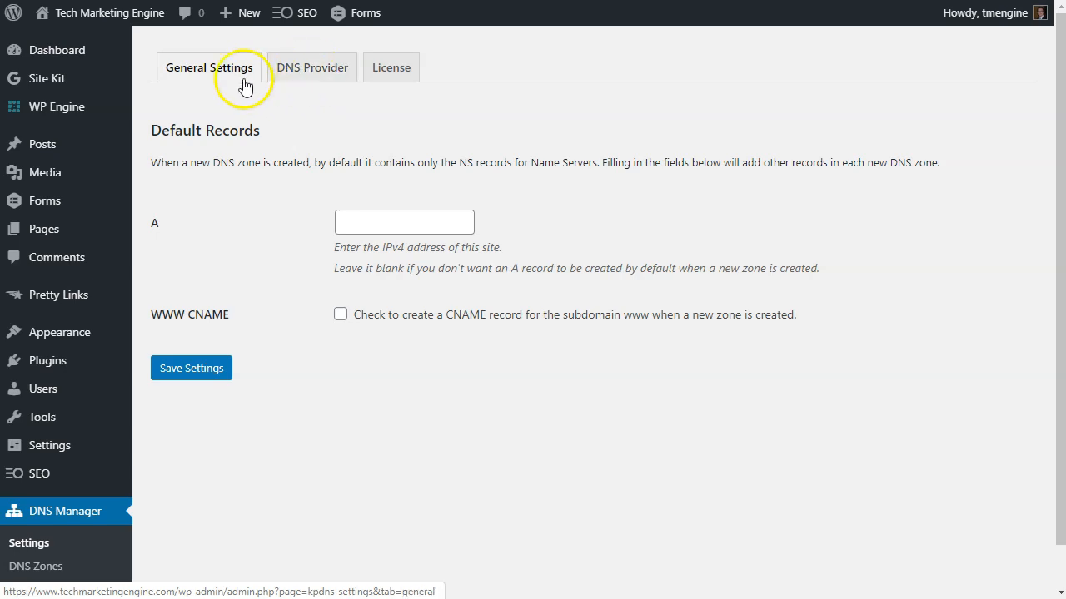
left_click(404, 221)
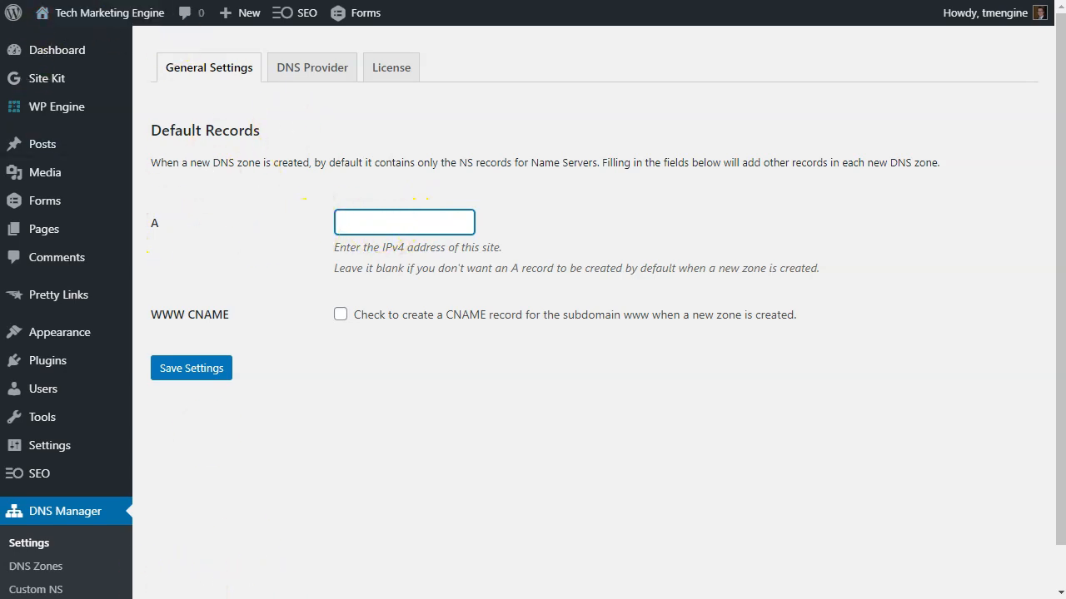
right_click(403, 222)
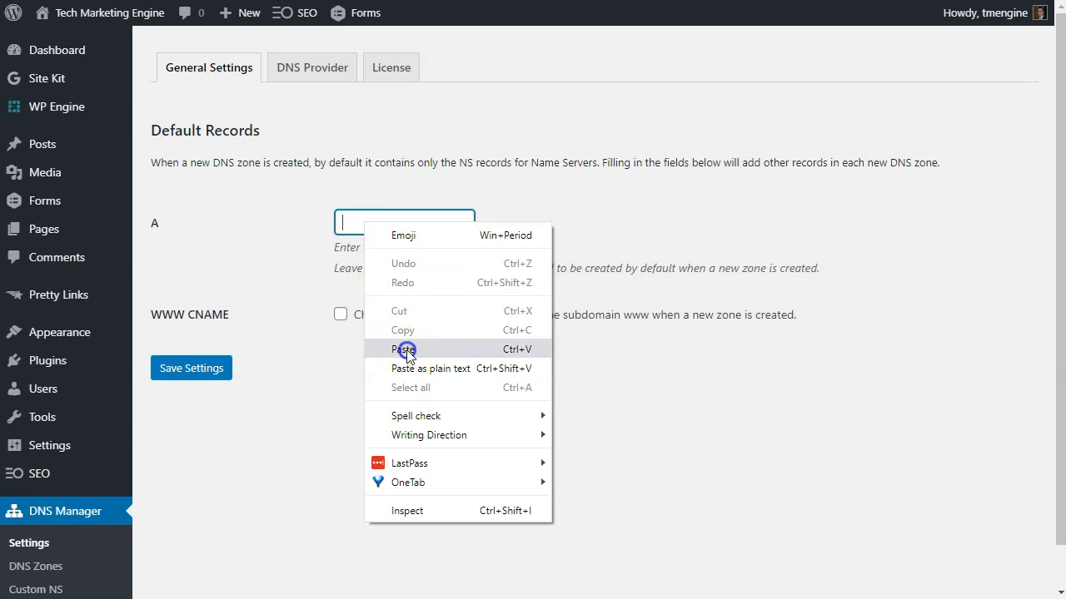
left_click(405, 348)
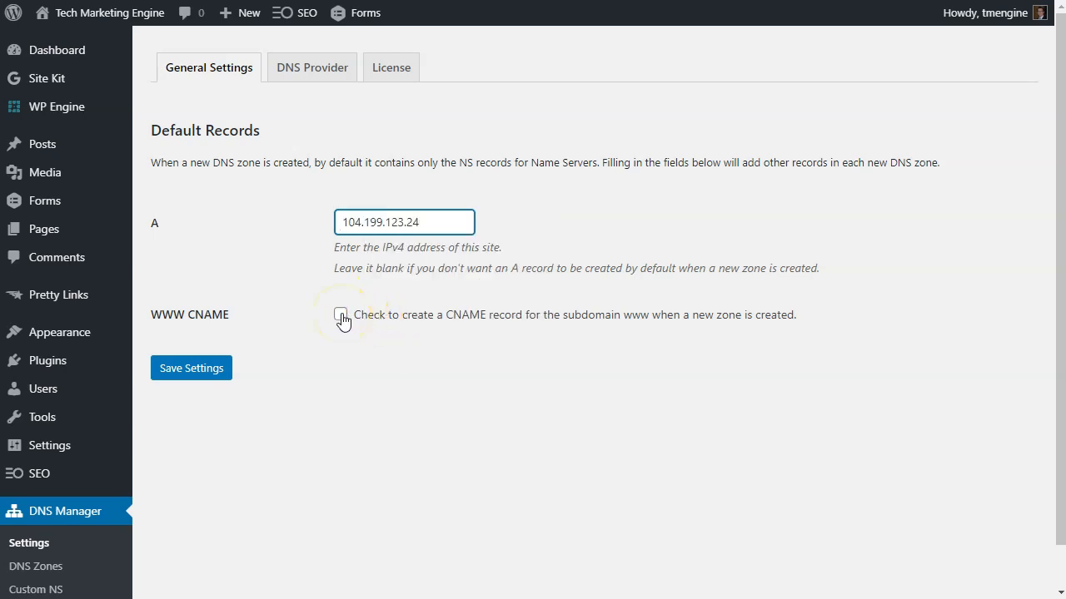
left_click(340, 314)
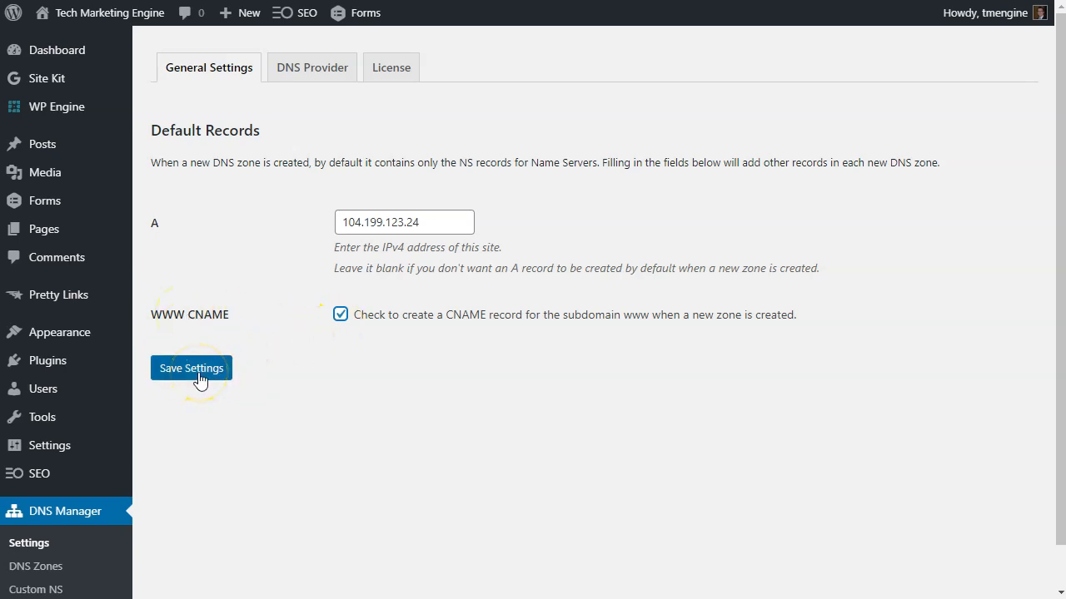
left_click(190, 368)
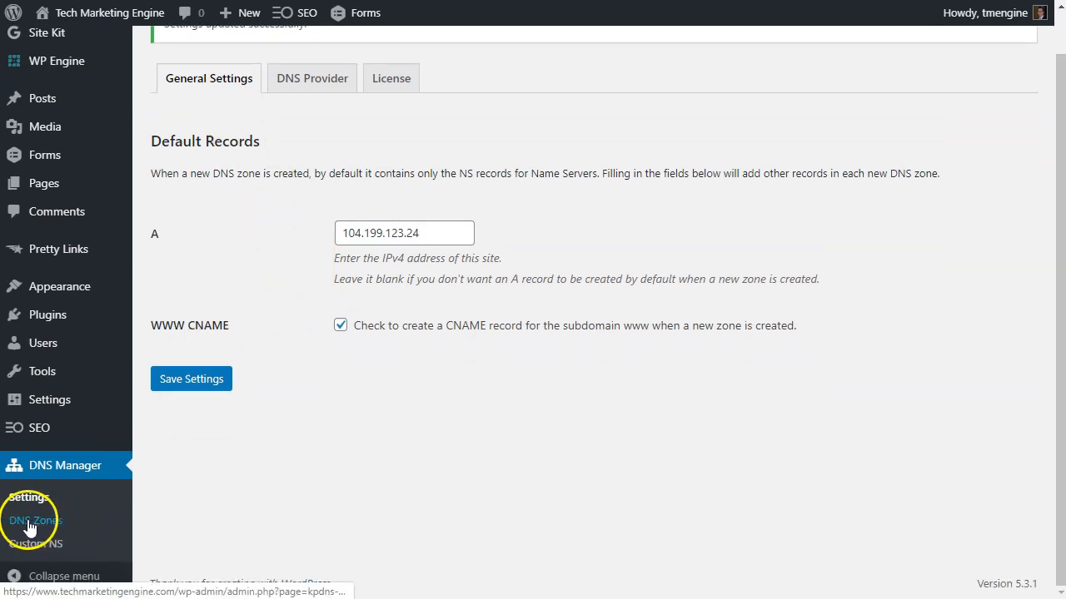
- Open the DNS Zones list, which currently shows no zones found
left_click(35, 520)
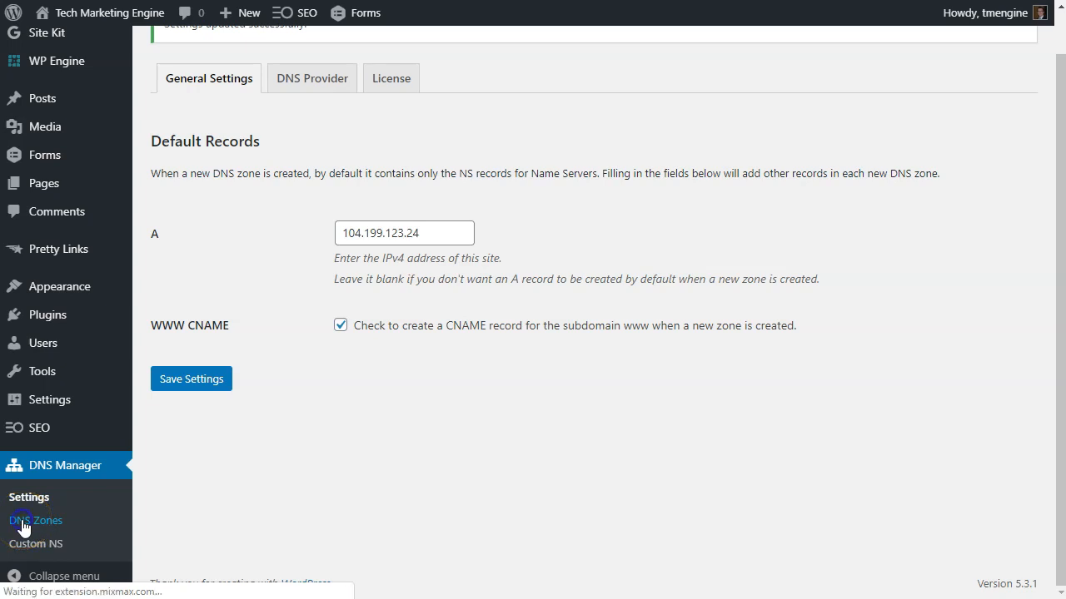
left_click(35, 520)
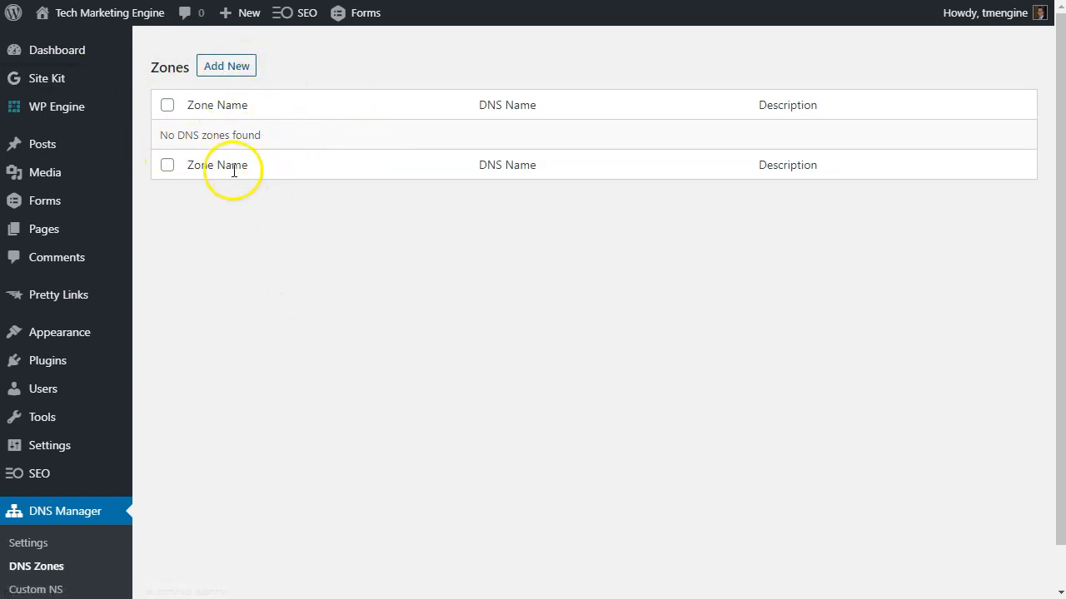
left_click(227, 66)
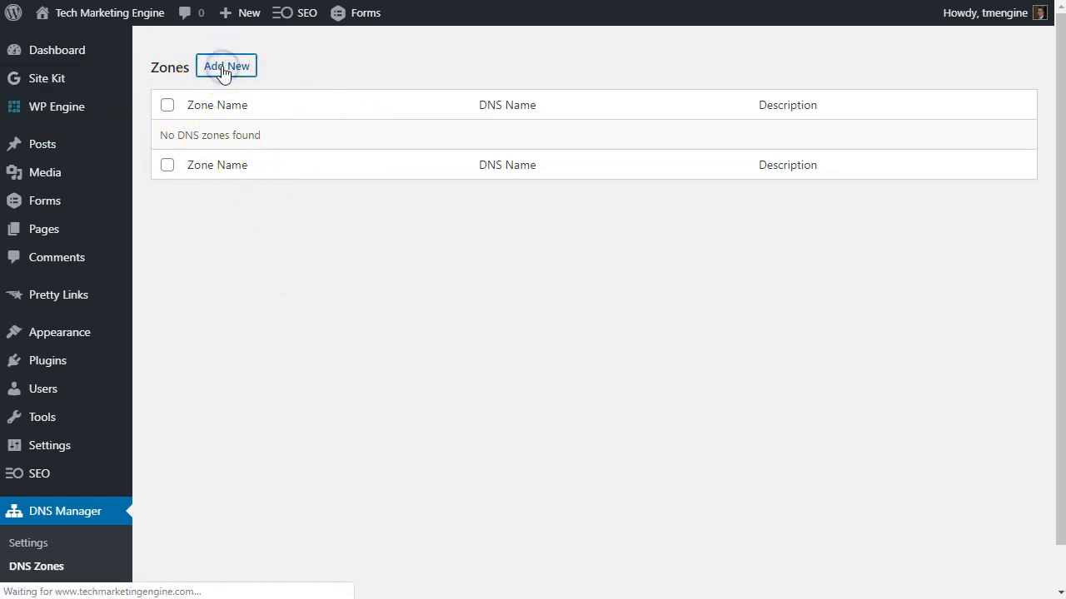
- Start a new zone named tech-marketing-engine for the domain techmarketingengine.com
left_click(225, 66)
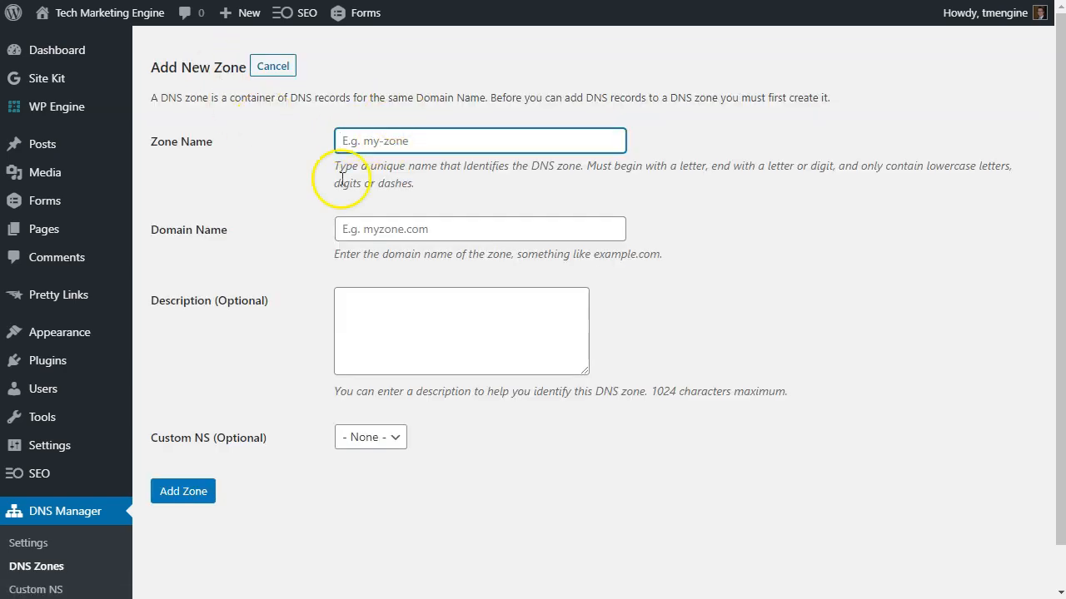
left_click(478, 140)
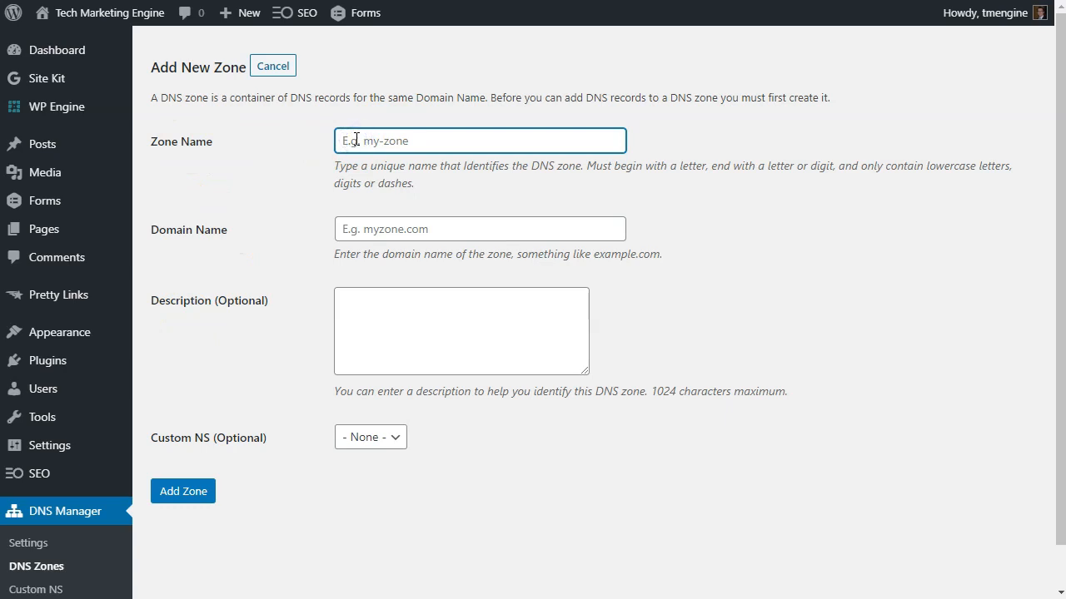
type("tech-marketing-engine")
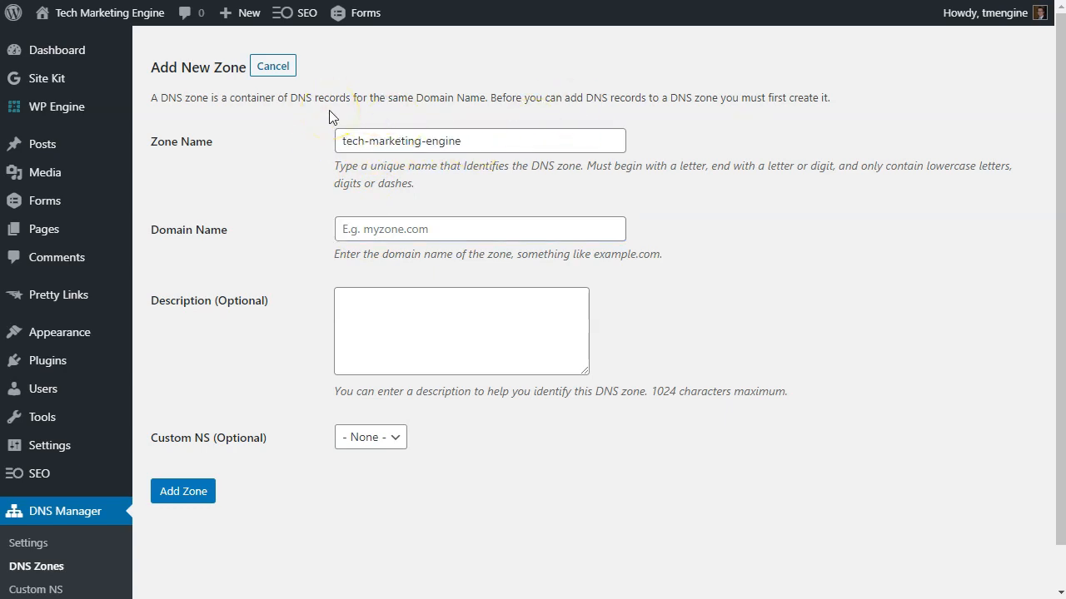
left_click(366, 140)
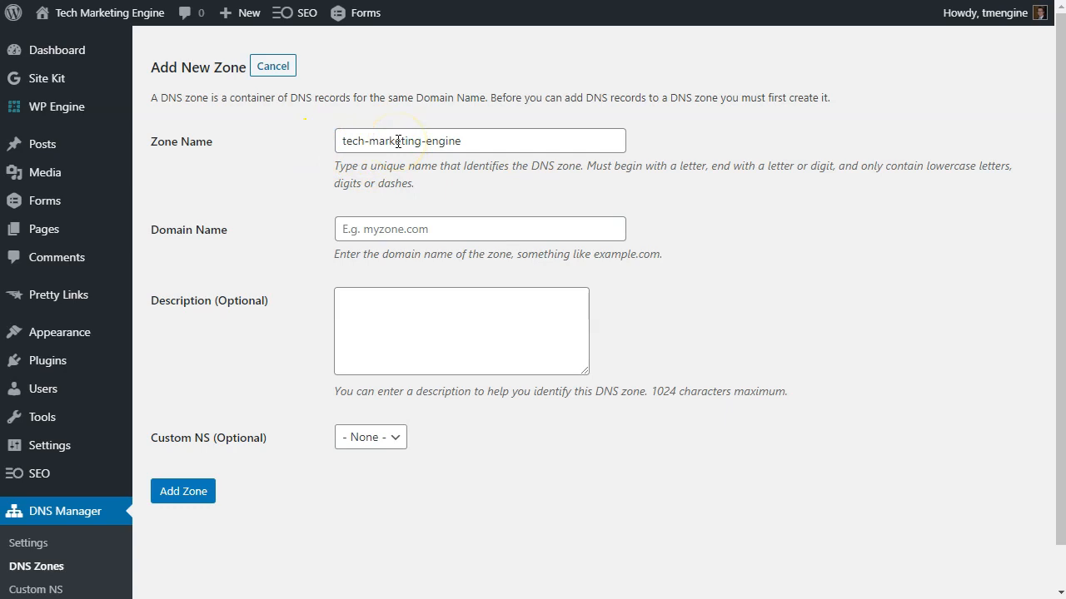
mouse_move(556, 122)
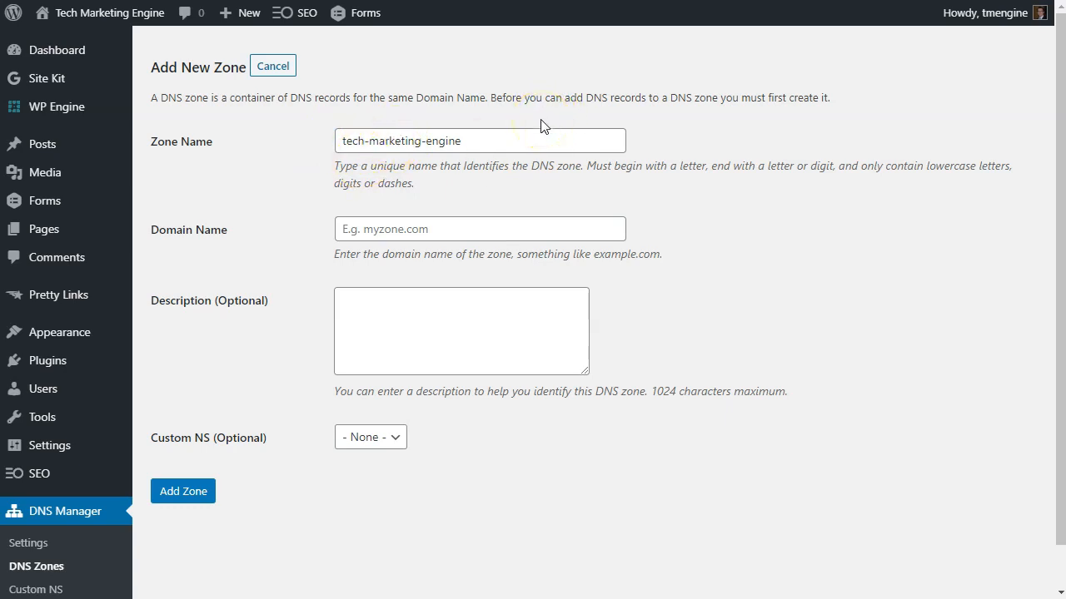
left_click(479, 229)
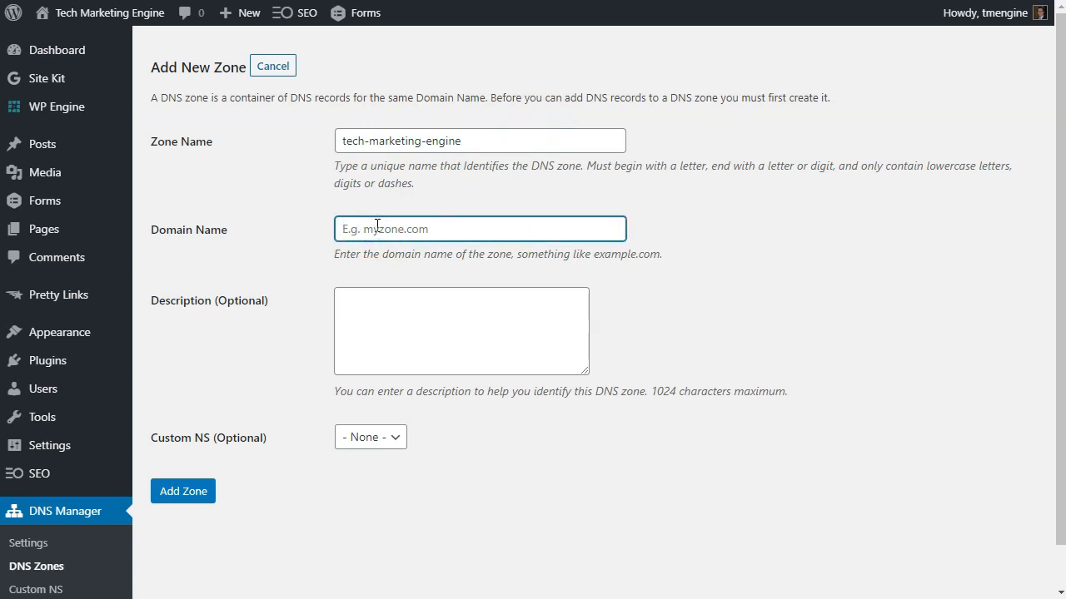
type("techmarketingengine.com")
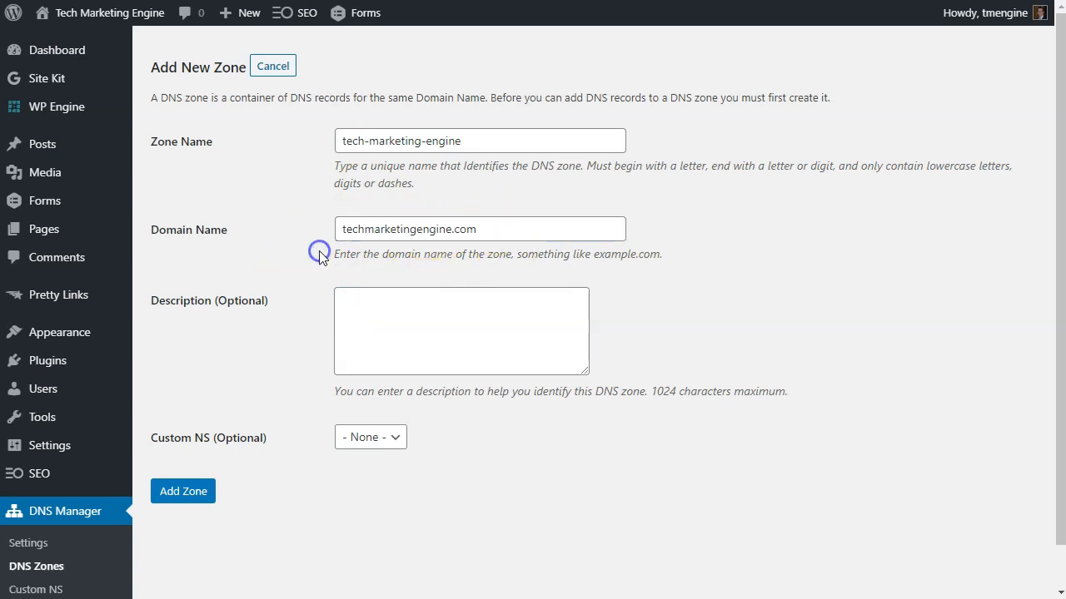
- Describe the zone as 'Main zone for Tech Marketing Engine' and submit it
left_click(461, 331)
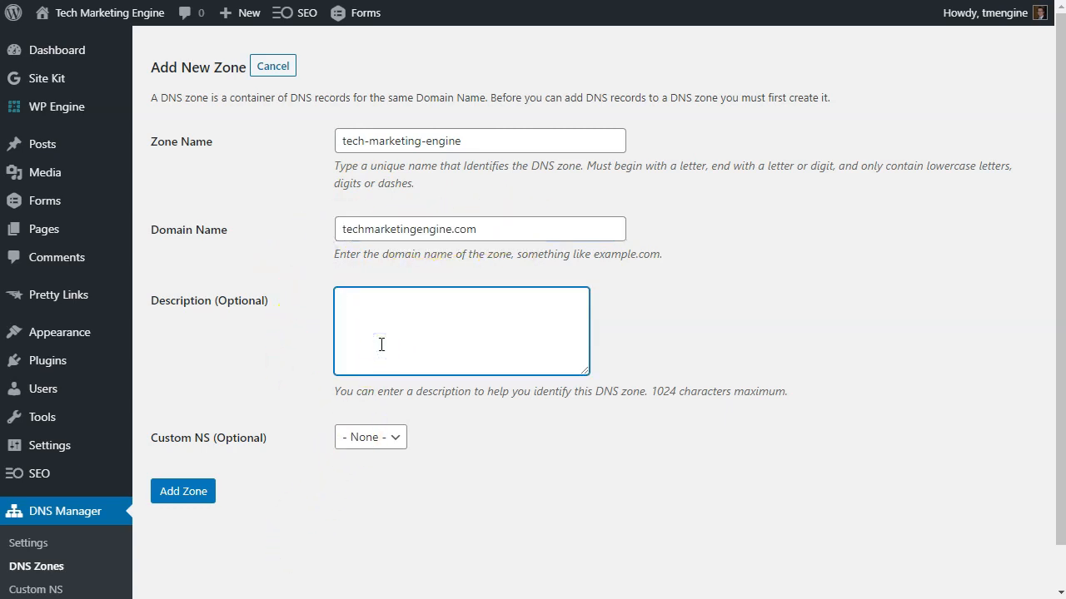
type("Main")
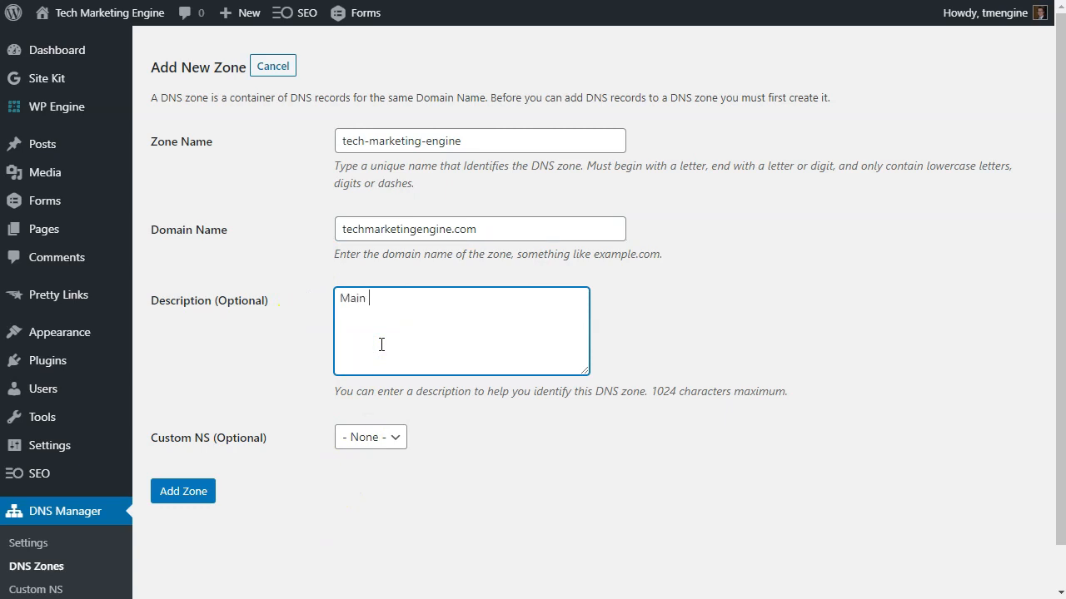
type("zone for Te")
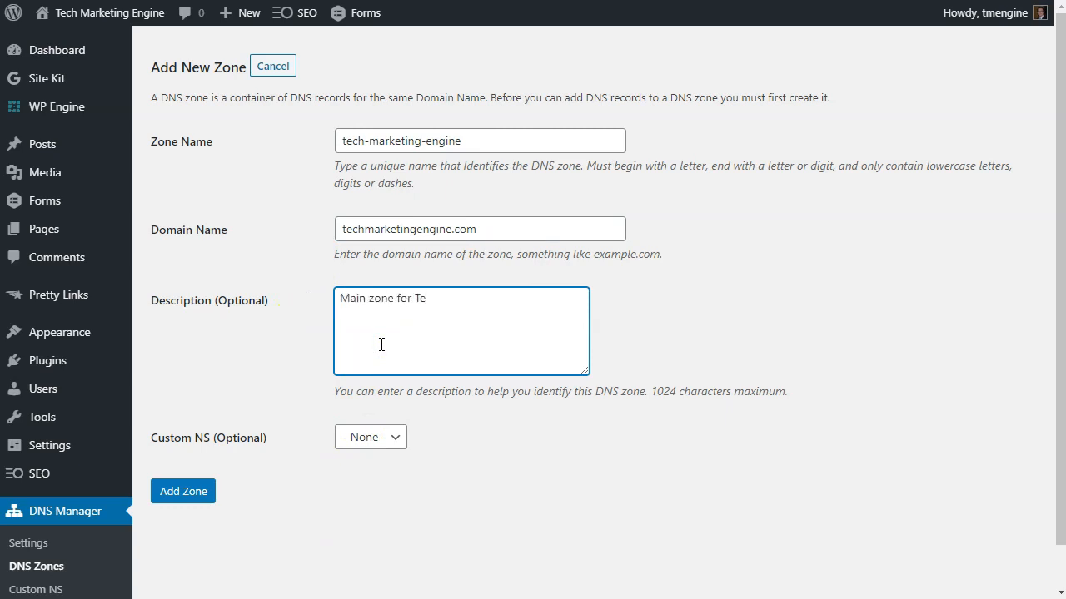
type("ch Marketing Engine")
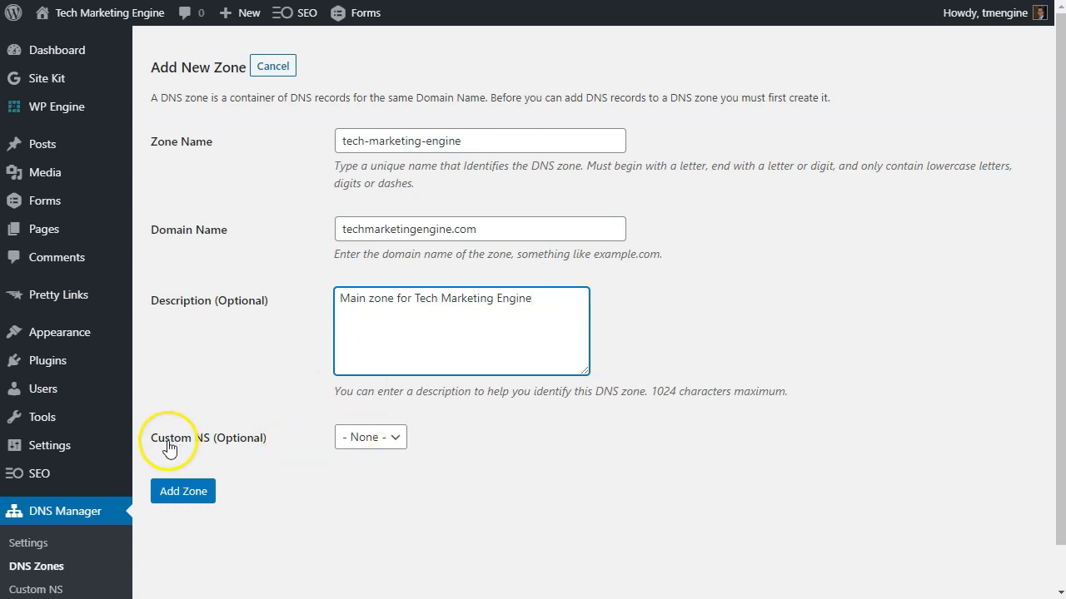
mouse_move(313, 235)
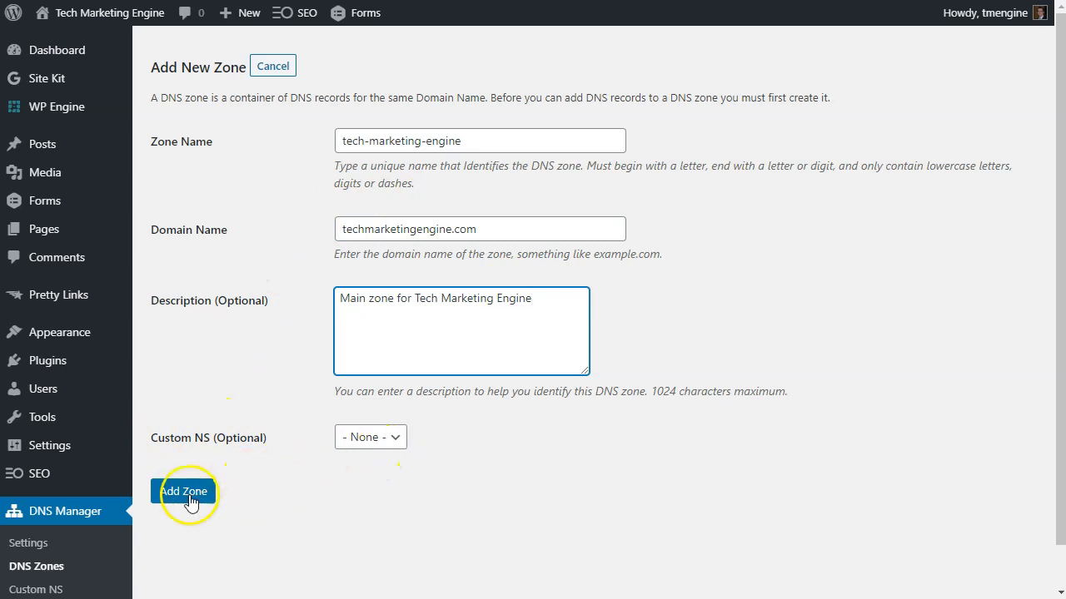
left_click(183, 492)
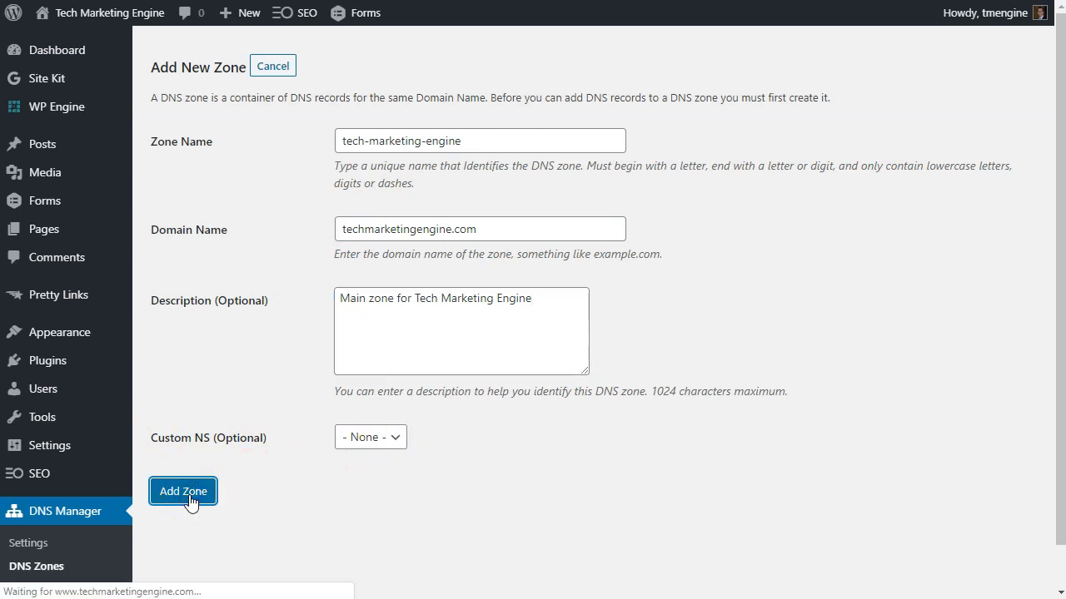
left_click(183, 491)
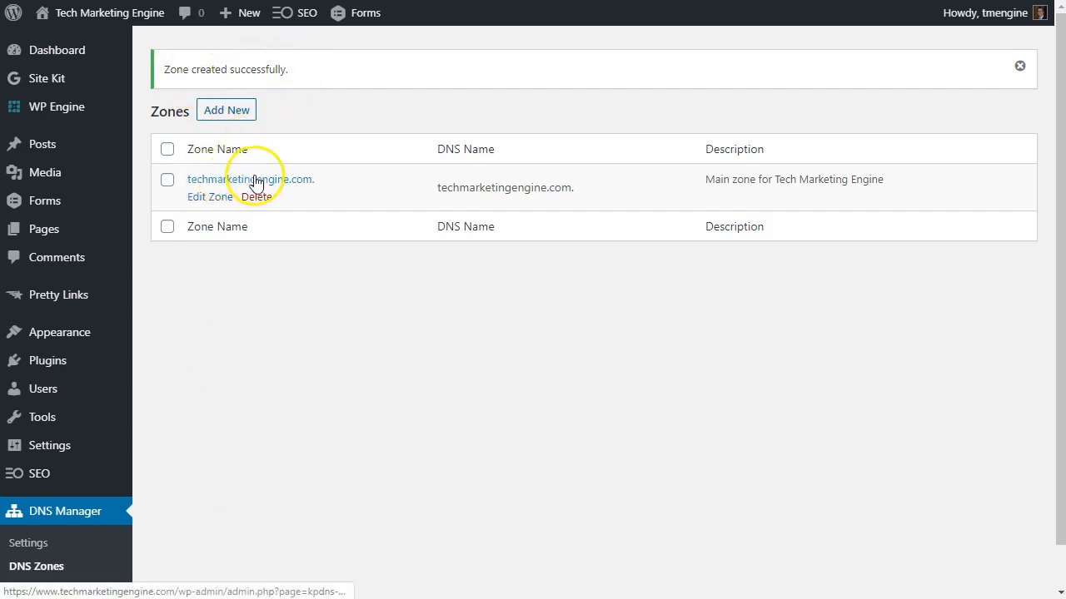
mouse_move(369, 179)
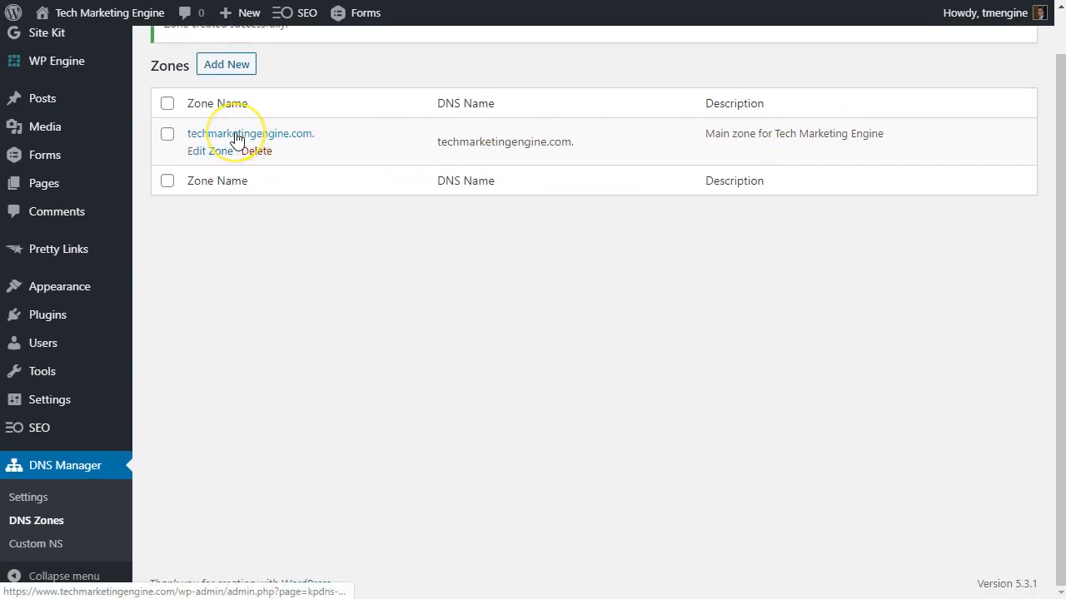
- Open the techmarketingengine.com. zone, review its A, NS, SOA and CNAME records, and view record types
left_click(249, 133)
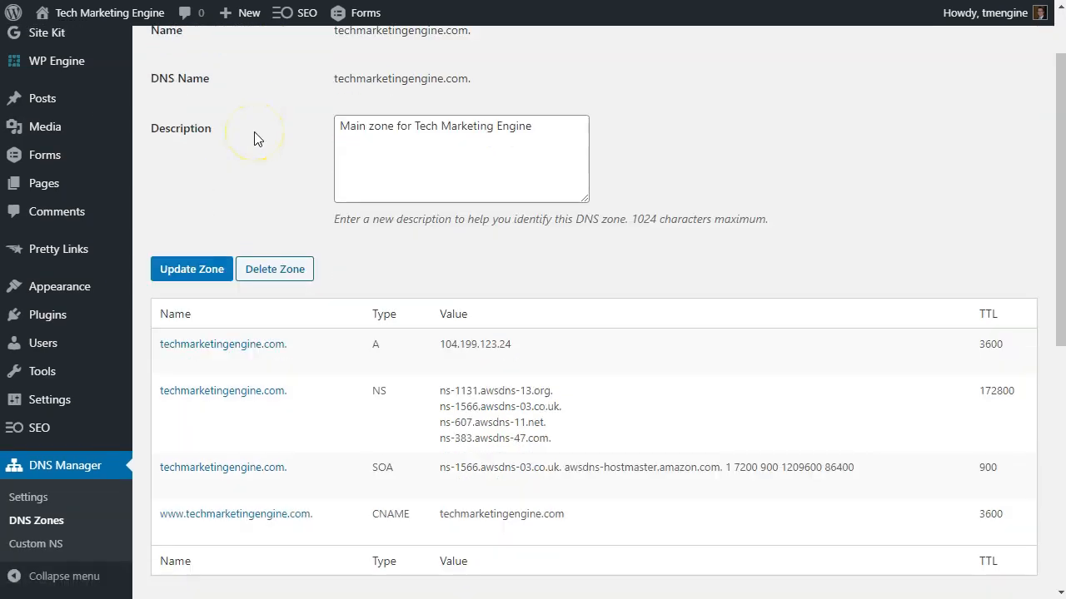
scroll("down", 3)
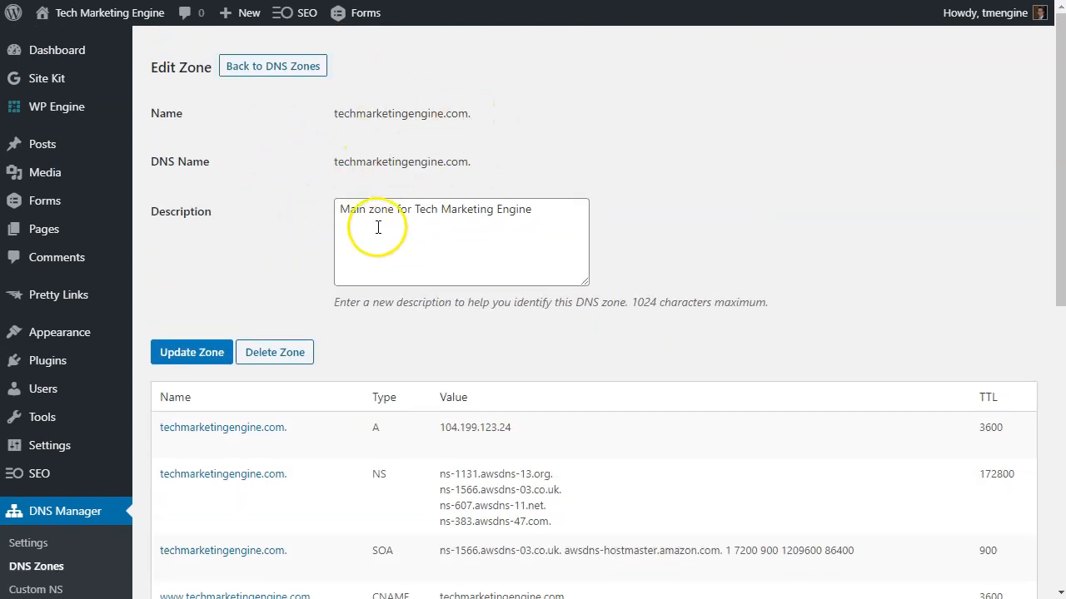
scroll("down", 3)
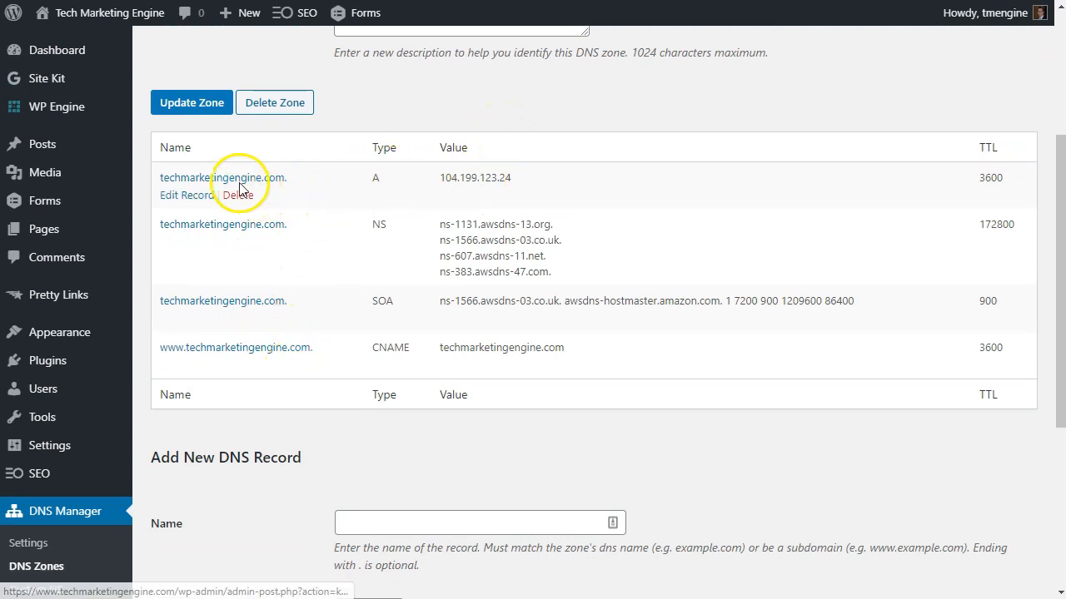
mouse_move(350, 233)
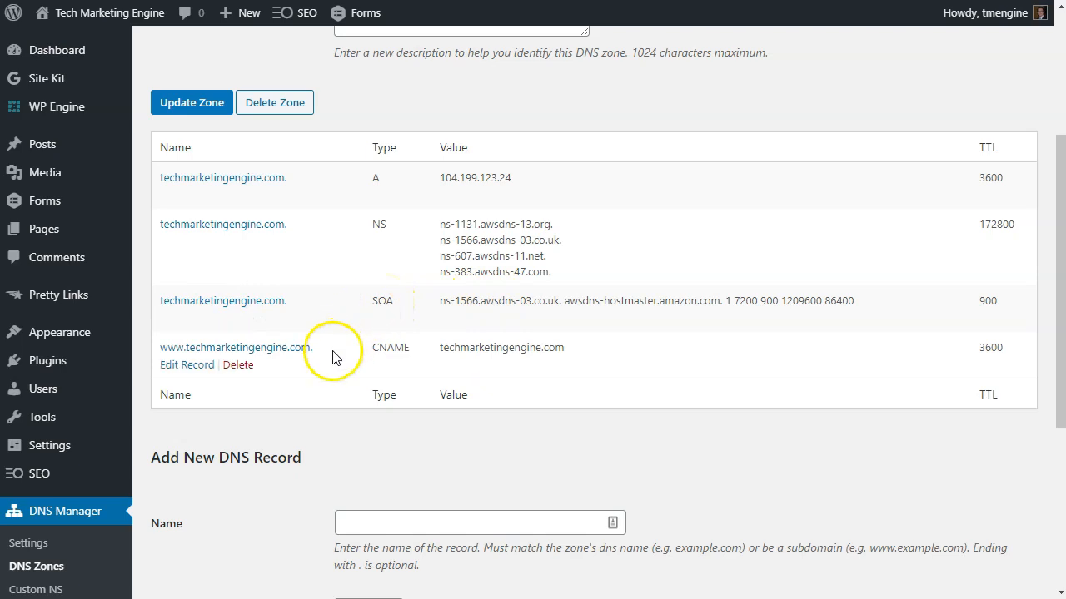
mouse_move(265, 360)
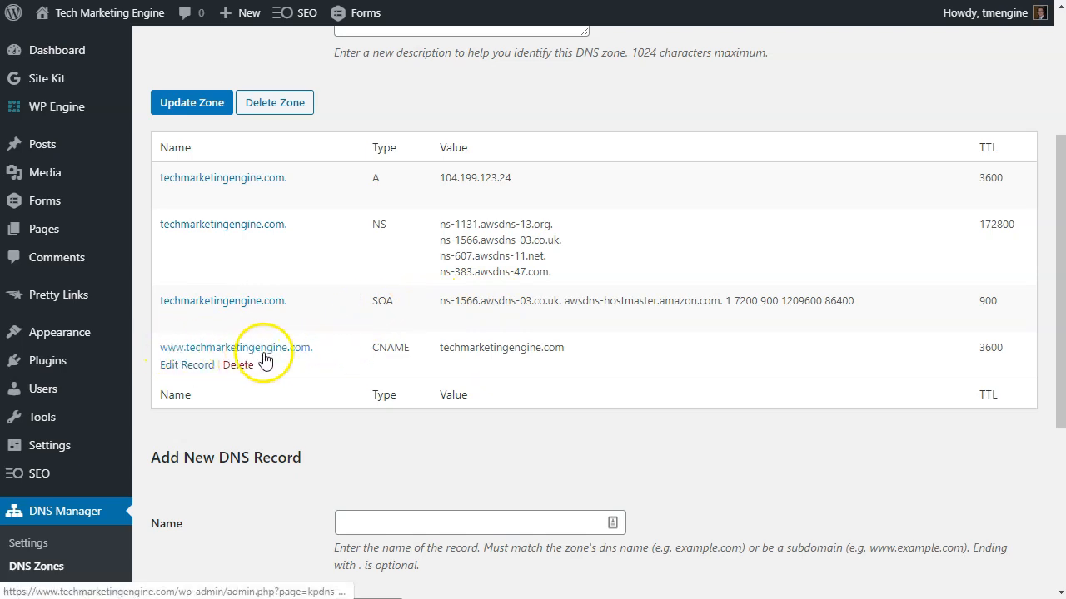
mouse_move(277, 429)
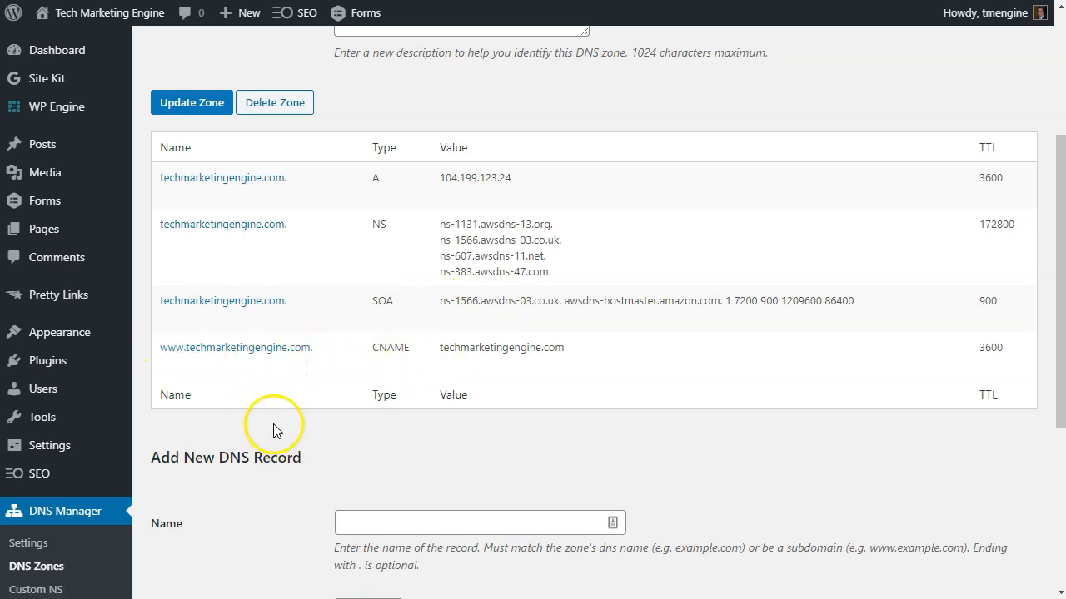
scroll("down", 3)
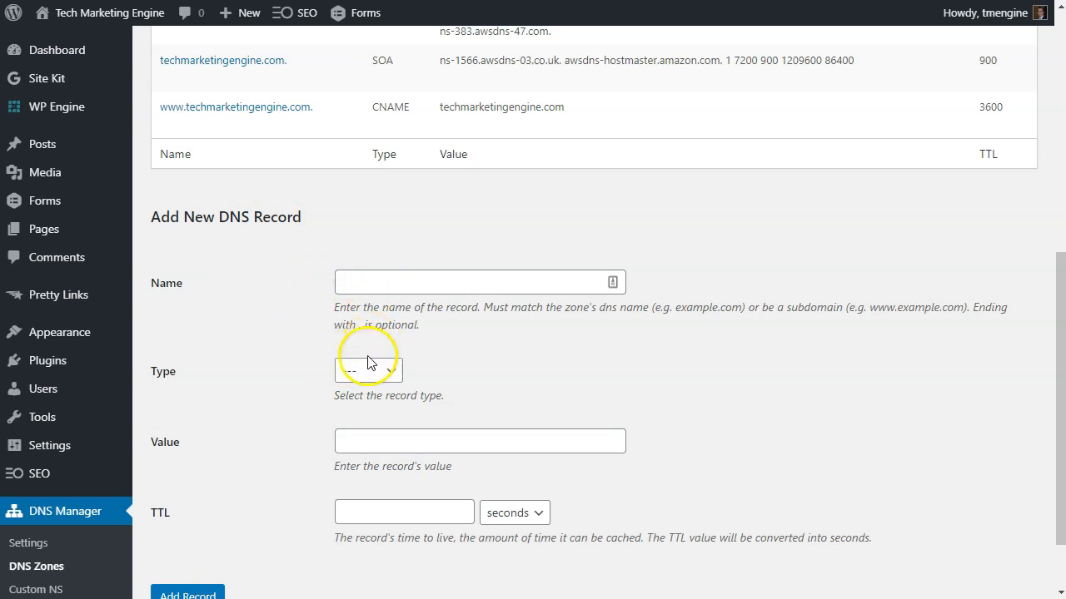
left_click(368, 371)
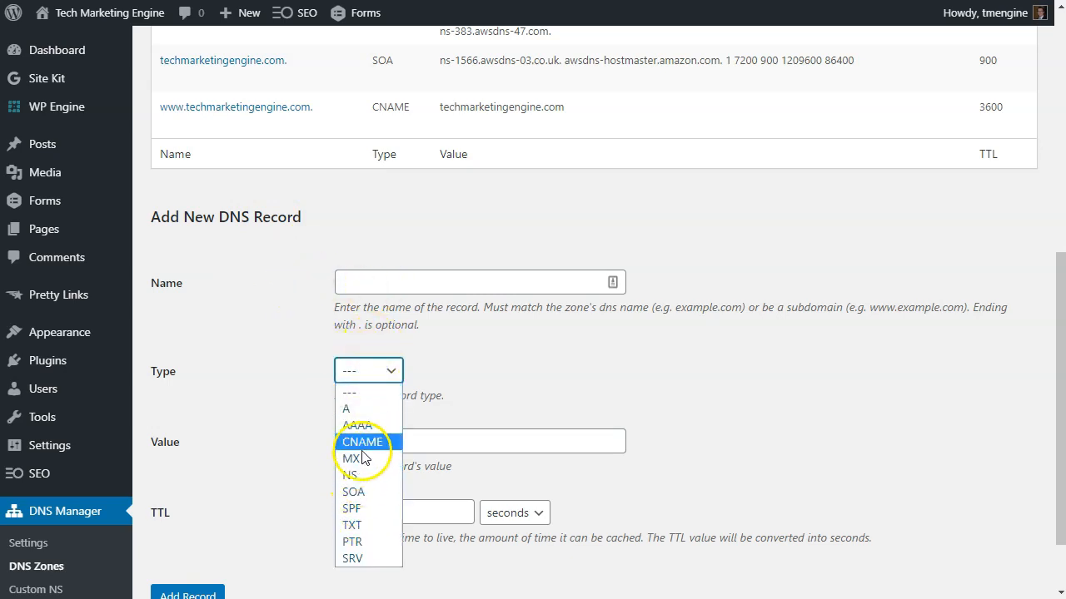
mouse_move(362, 525)
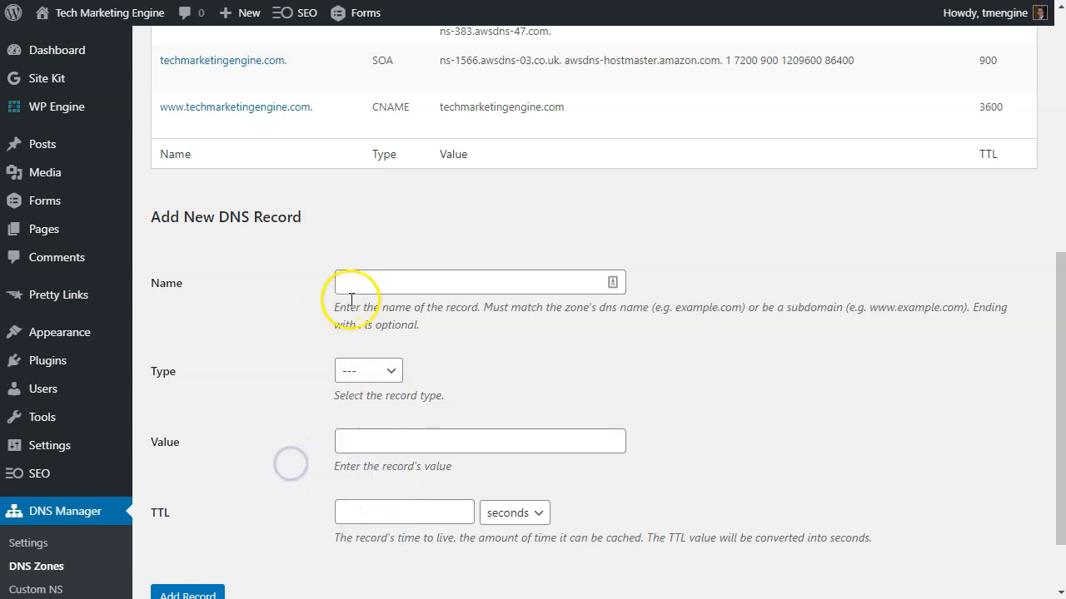
scroll("down", 3)
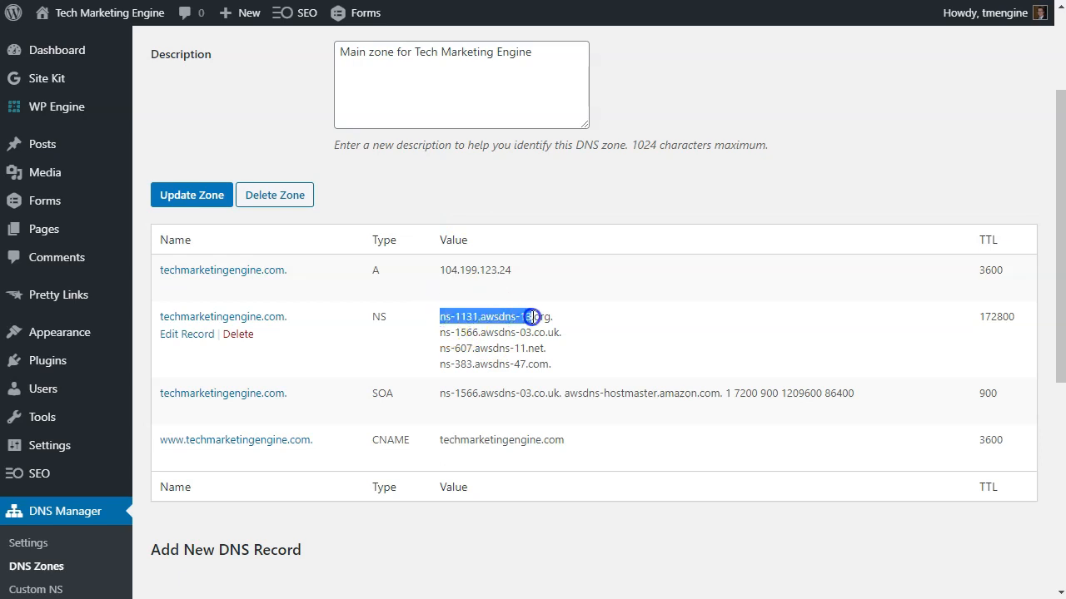
left_click_drag(532, 316, 549, 364)
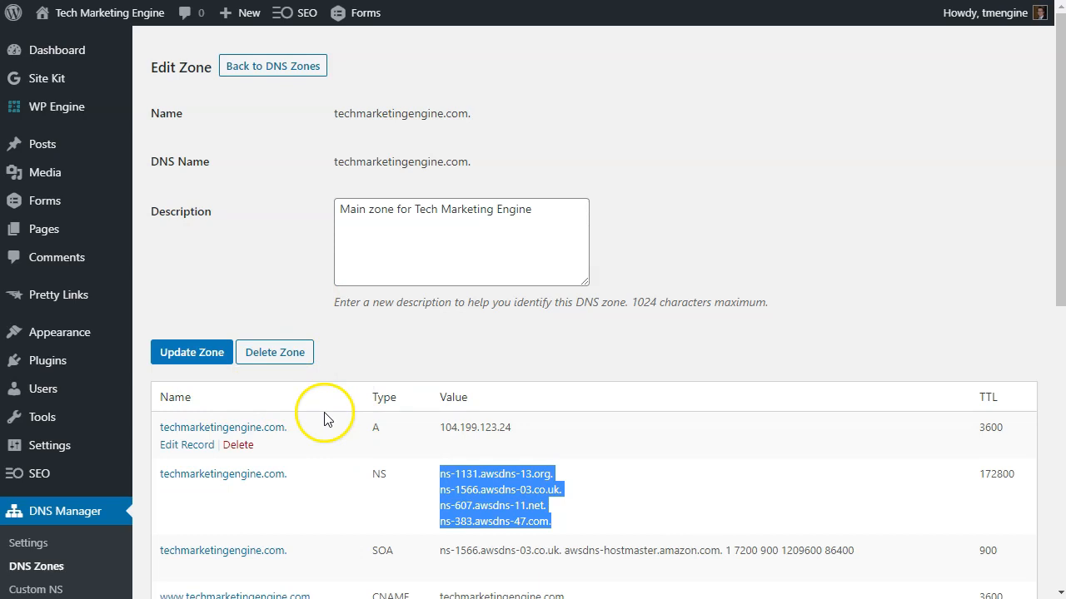
scroll("down", 3)
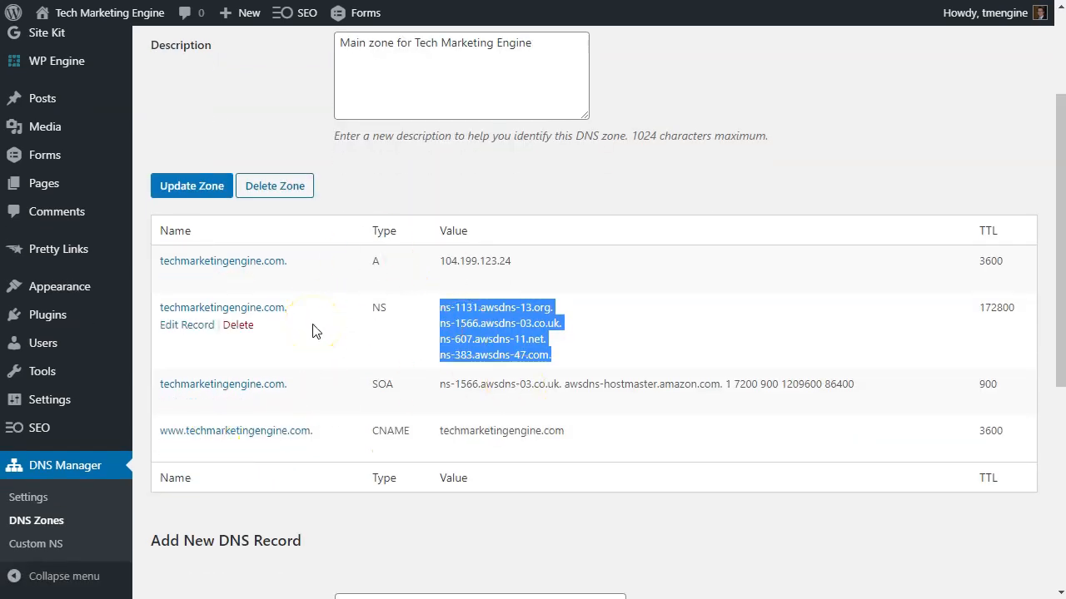
mouse_move(314, 330)
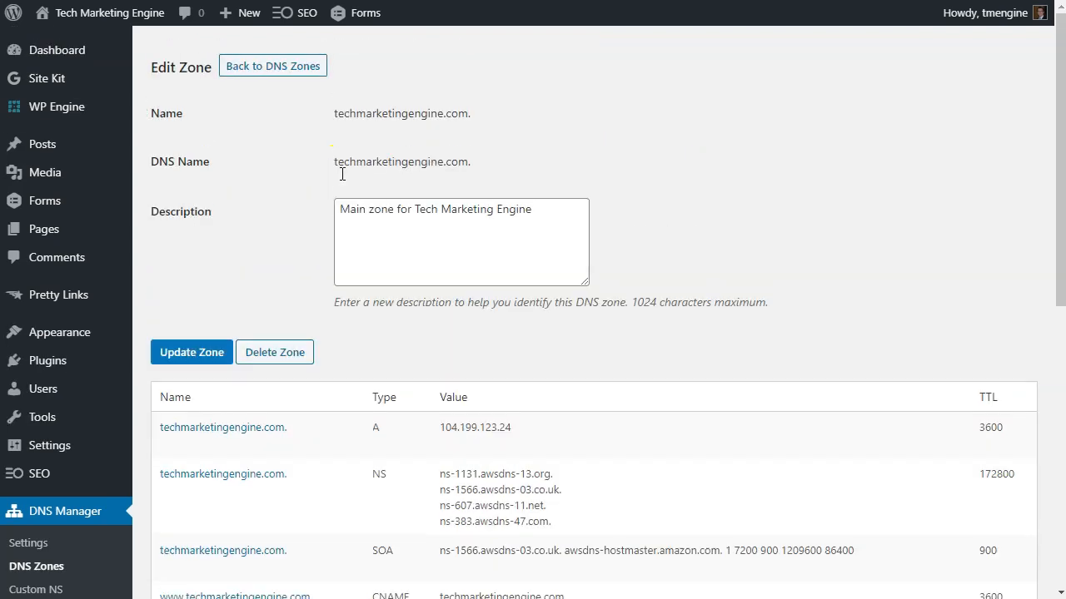
scroll("down", 3)
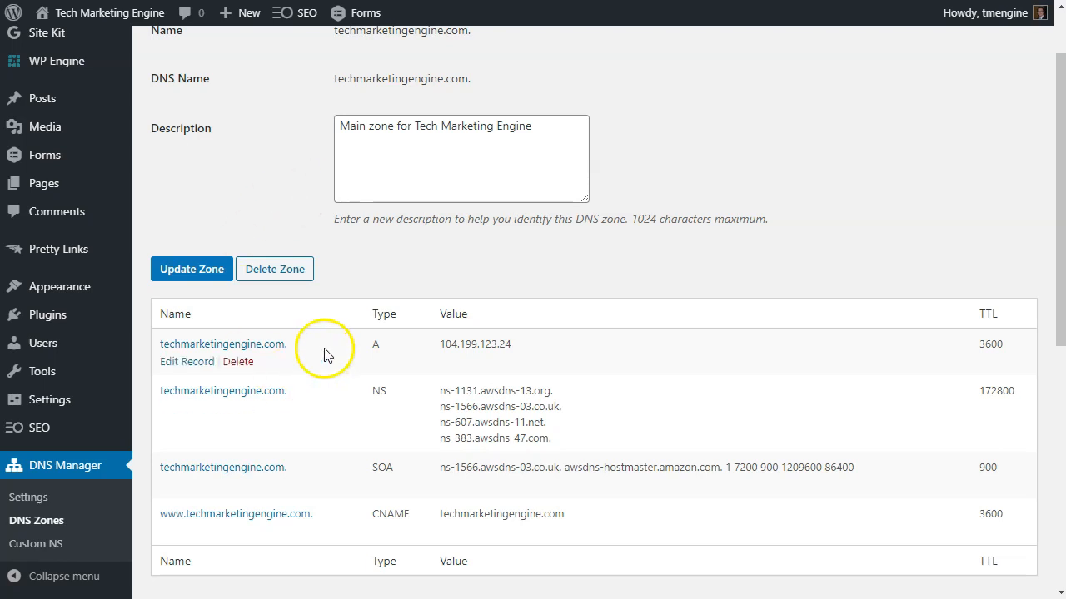
scroll("down", 3)
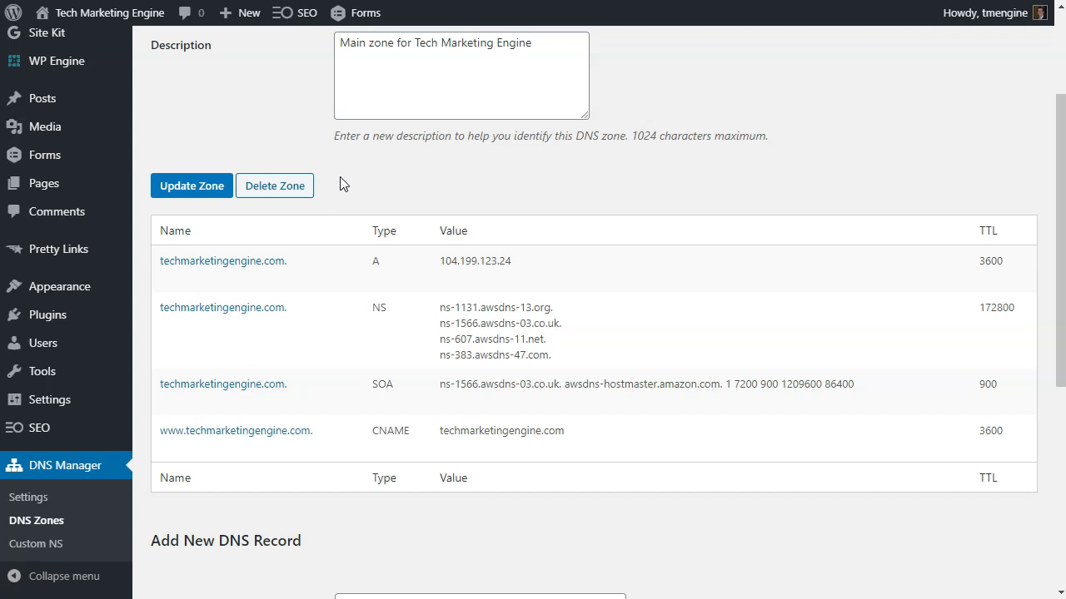
mouse_move(458, 323)
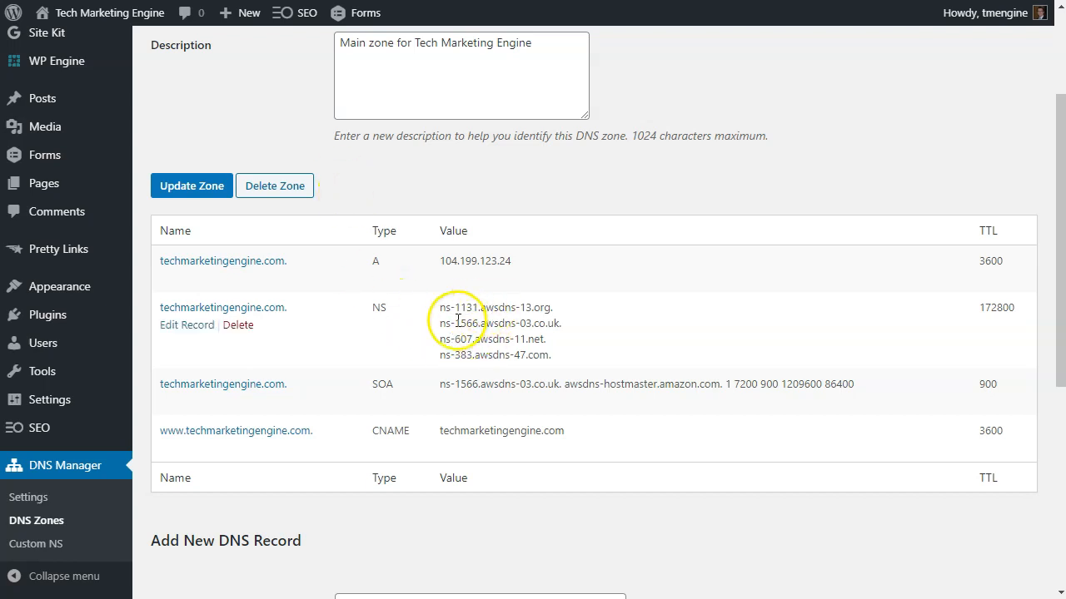
mouse_move(453, 323)
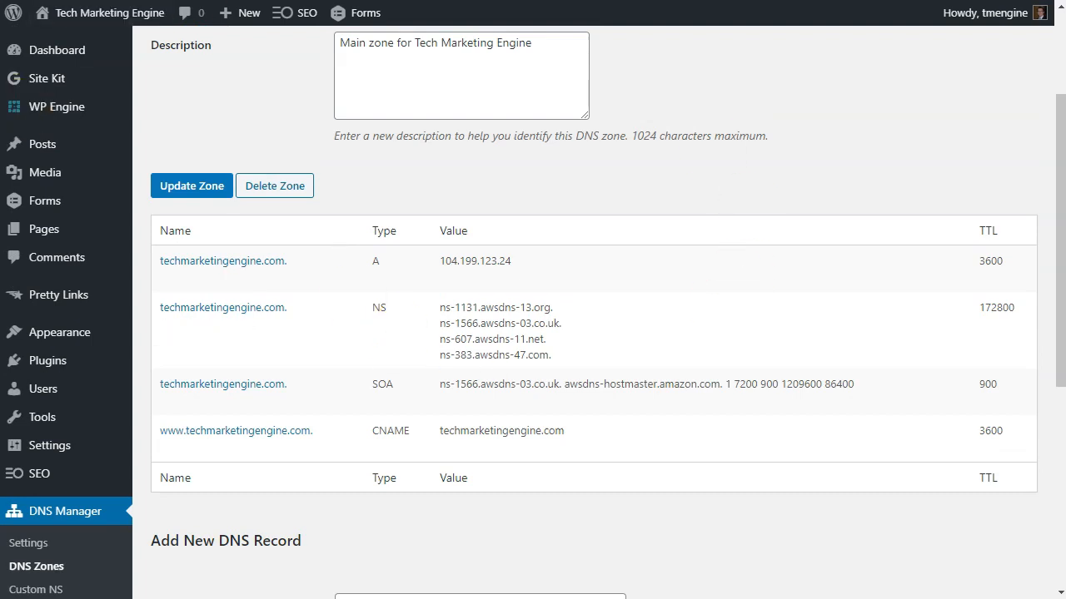
mouse_move(175, 70)
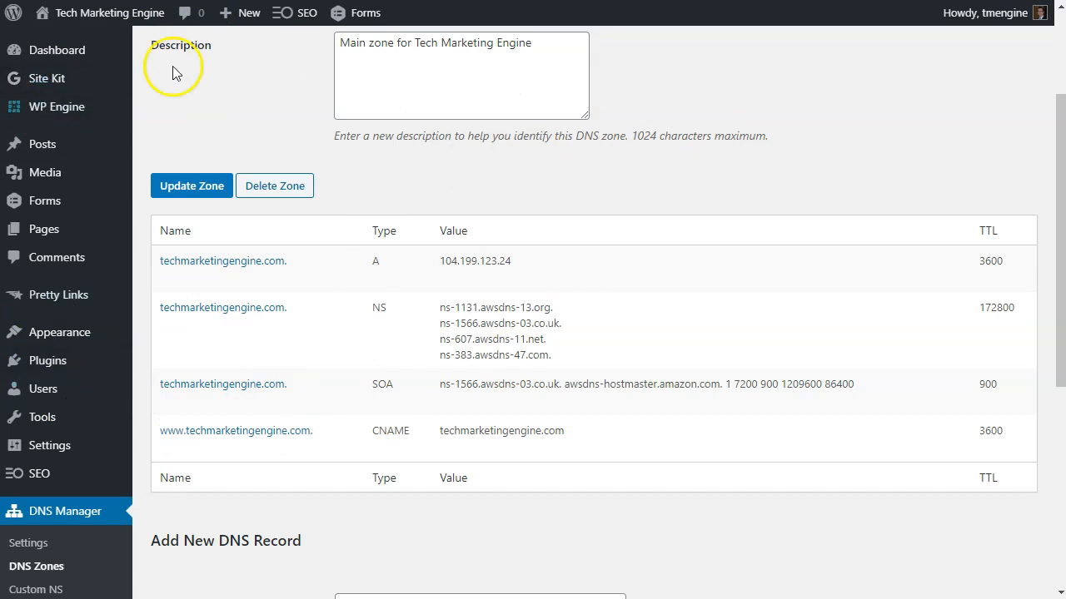
mouse_move(253, 134)
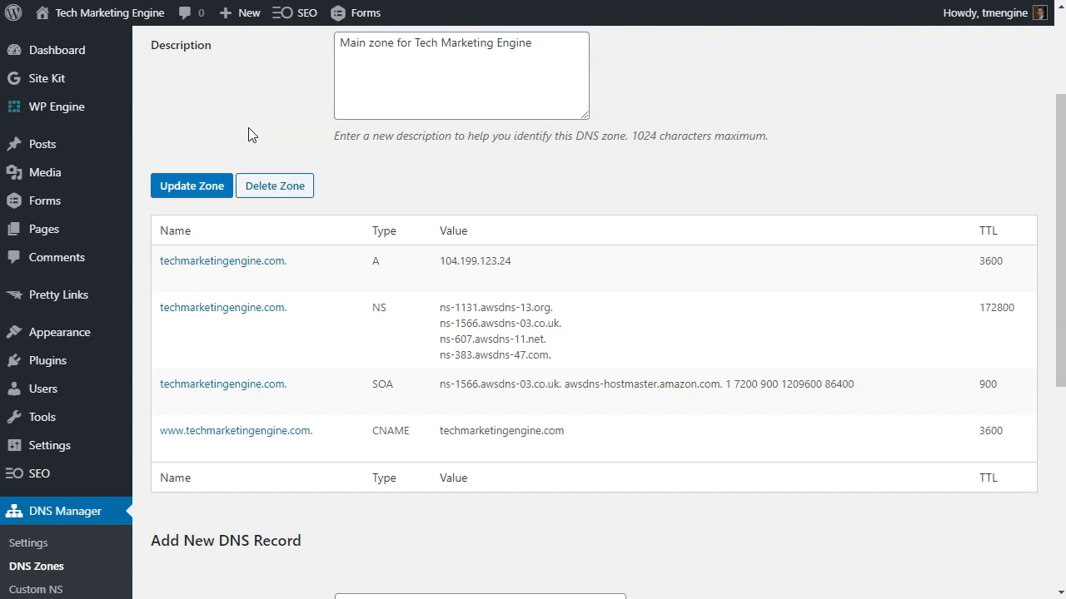
scroll("down", 3)
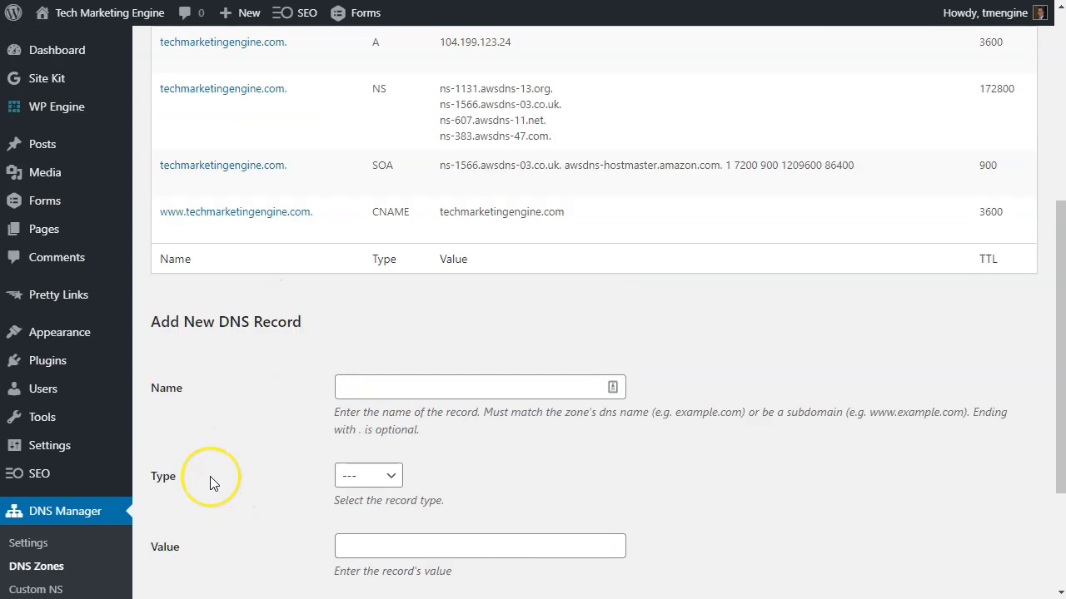
scroll("down", 3)
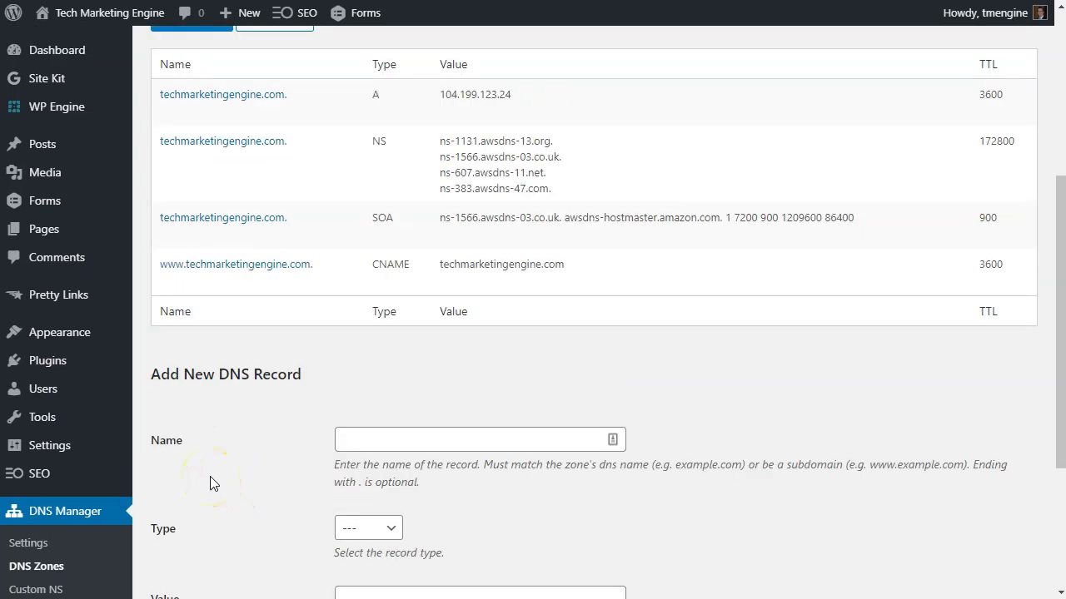
mouse_move(337, 487)
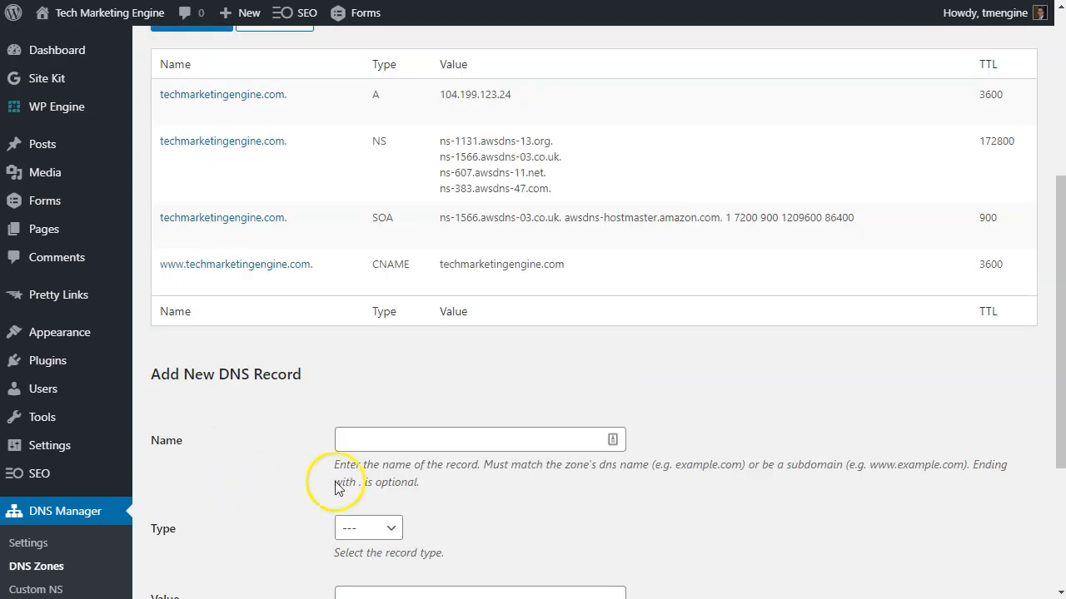